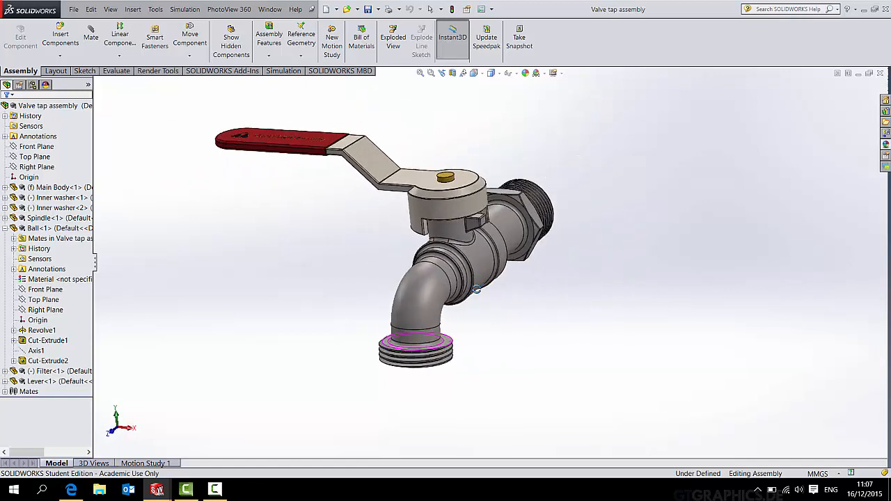
Start a section view of the valve tap assembly, cutting on the Front Plane
{"action": "left_click", "coordinate": [453, 72]}
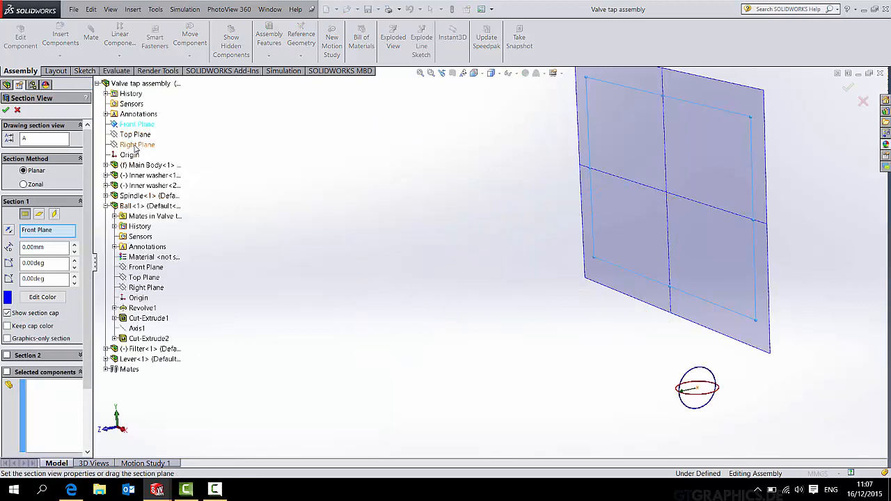
{"action": "left_click", "coordinate": [137, 144]}
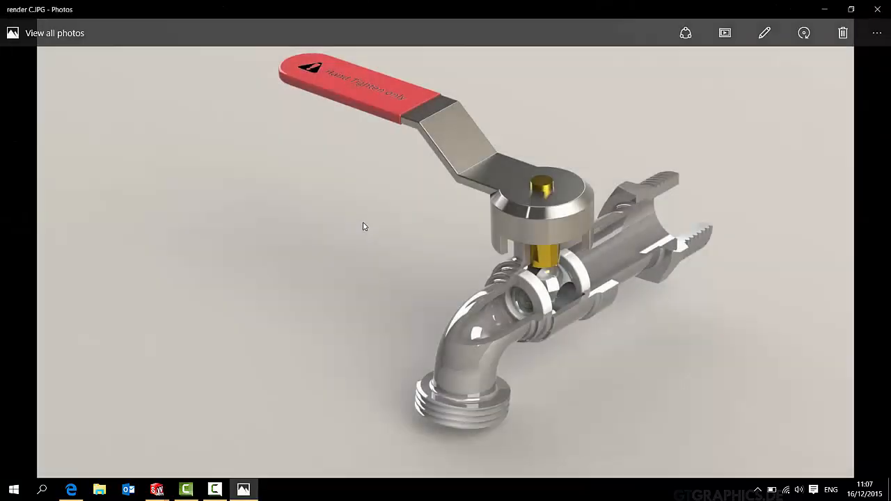
{"action": "mouse_move", "coordinate": [578, 315]}
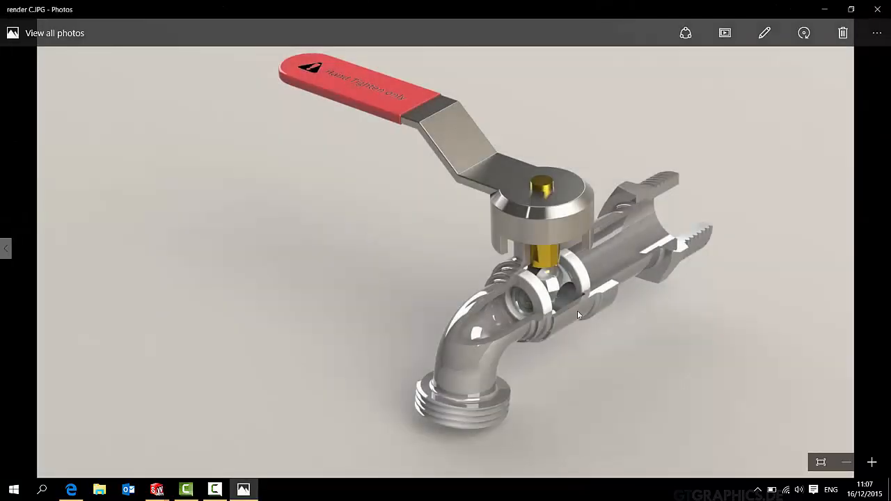
{"action": "mouse_move", "coordinate": [592, 308]}
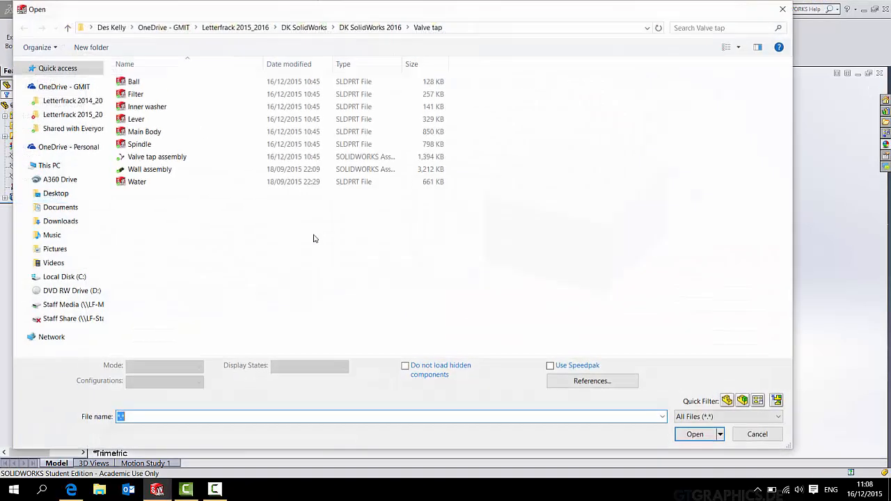
Open the Water part, hide the spindle, and inspect the valve body in section
{"action": "double_click", "coordinate": [137, 182]}
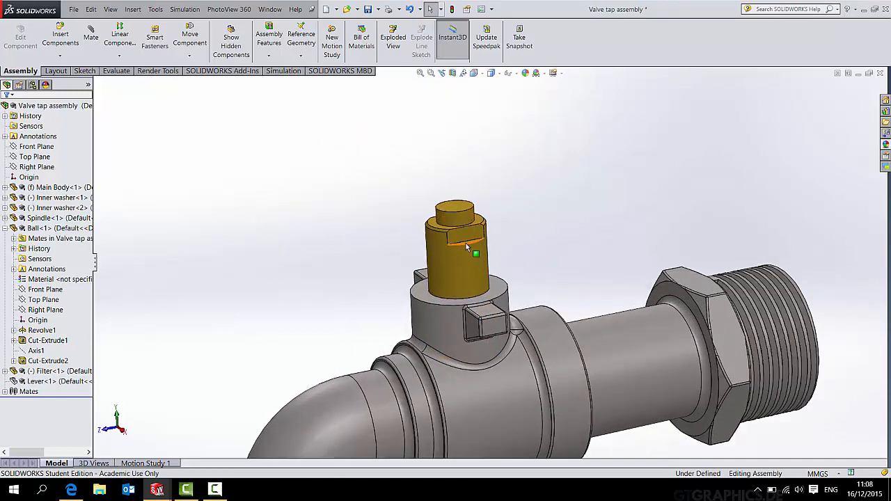
{"action": "right_click", "coordinate": [453, 237]}
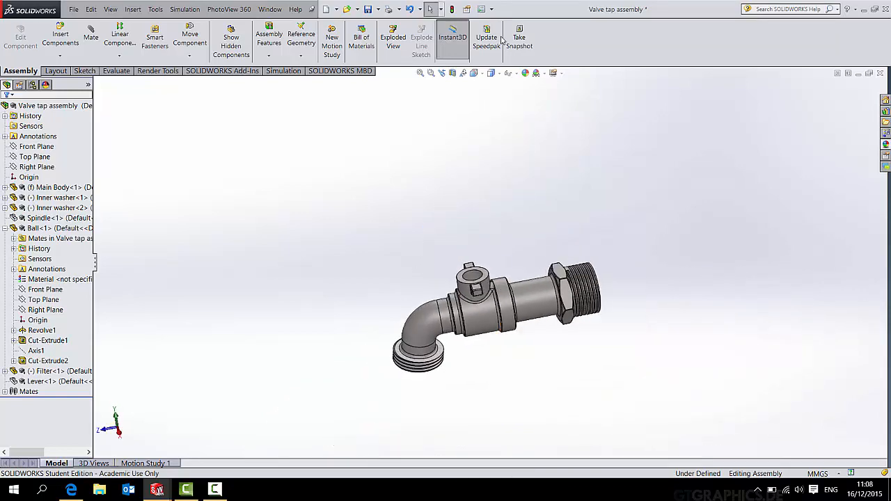
{"action": "scroll", "scroll_direction": "up", "scroll_amount": 3}
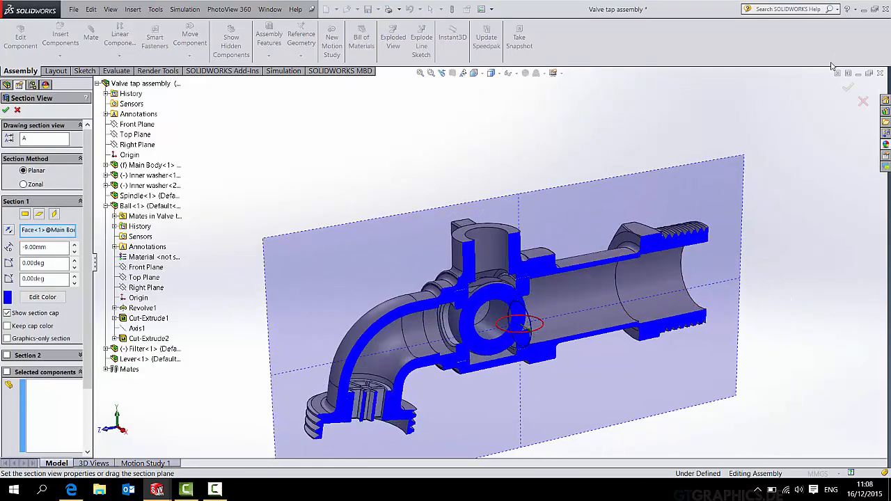
{"action": "left_click", "coordinate": [847, 87]}
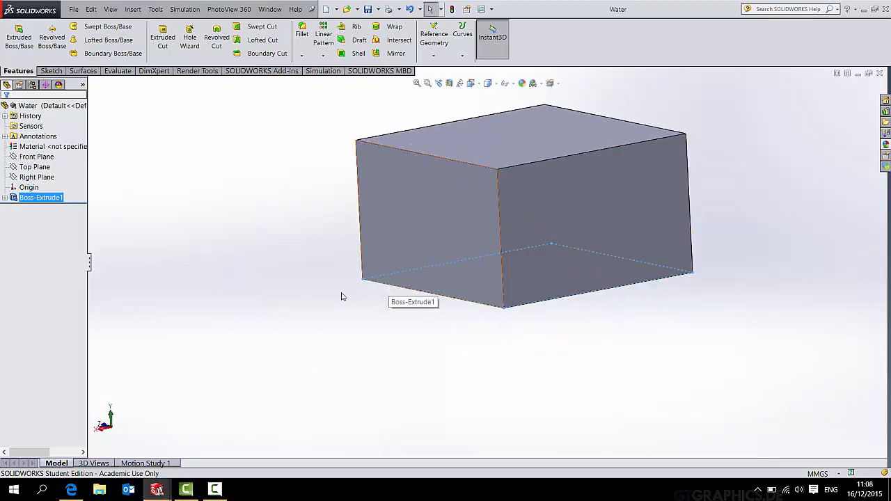
Try inserting the assembly into Water as a part, then return to the Valve tap assembly
{"action": "left_click", "coordinate": [133, 9]}
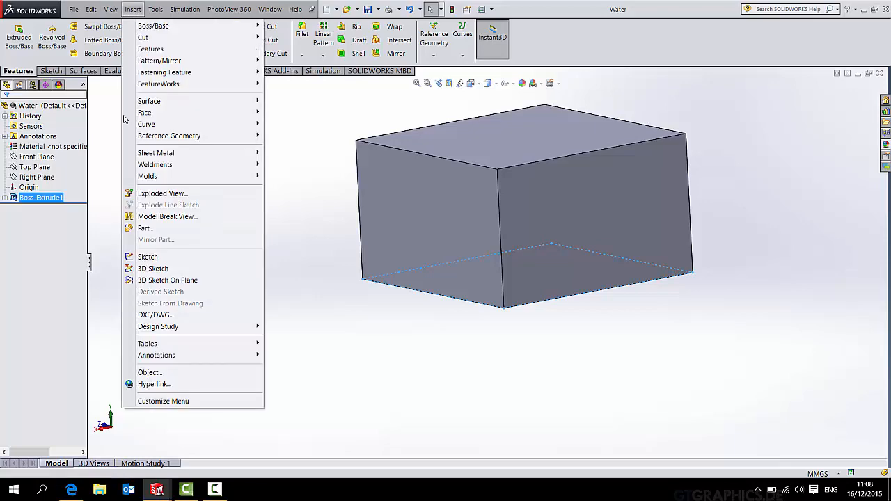
{"action": "left_click", "coordinate": [145, 228]}
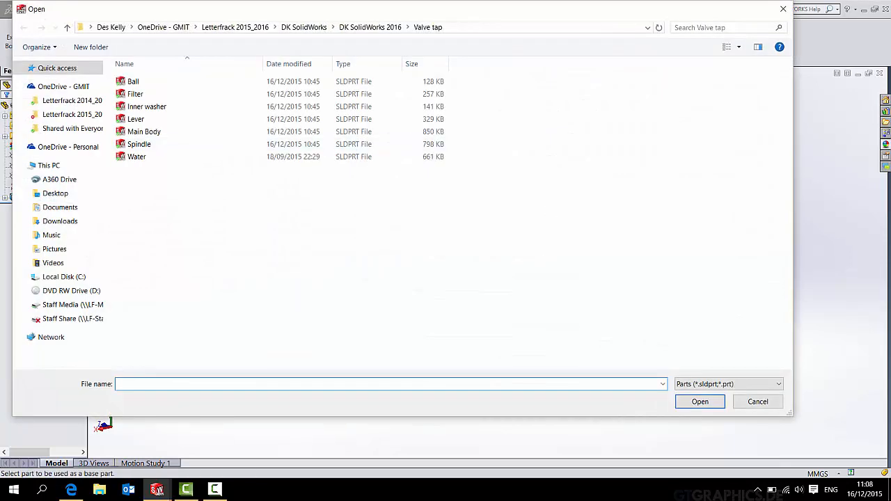
{"action": "double_click", "coordinate": [136, 156]}
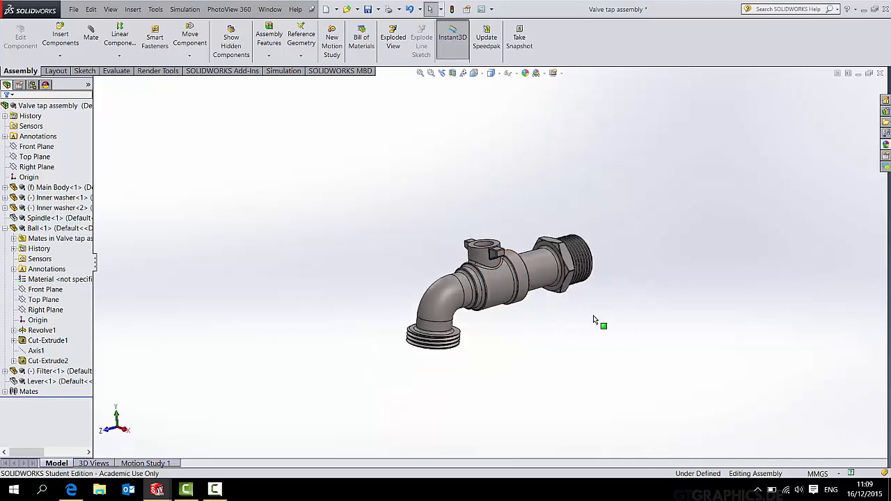
Save the valve tap assembly to the Desktop as a Part, keeping all components
{"action": "left_click", "coordinate": [74, 9]}
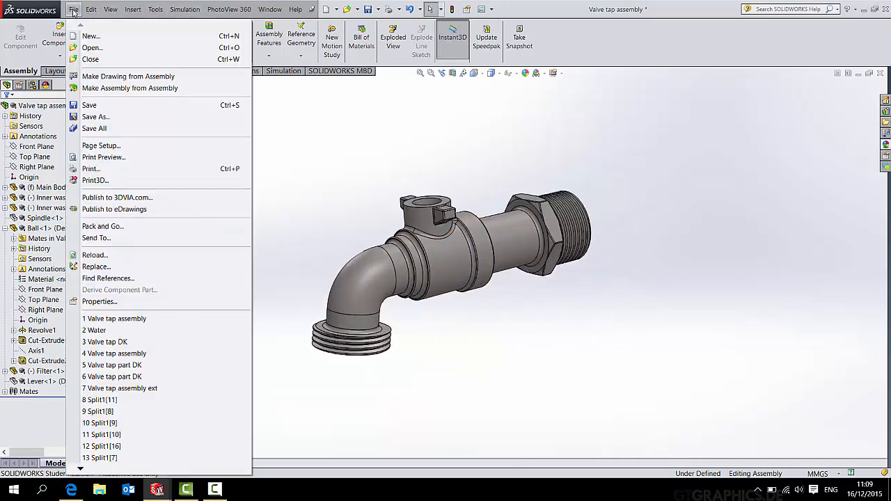
{"action": "left_click", "coordinate": [95, 116]}
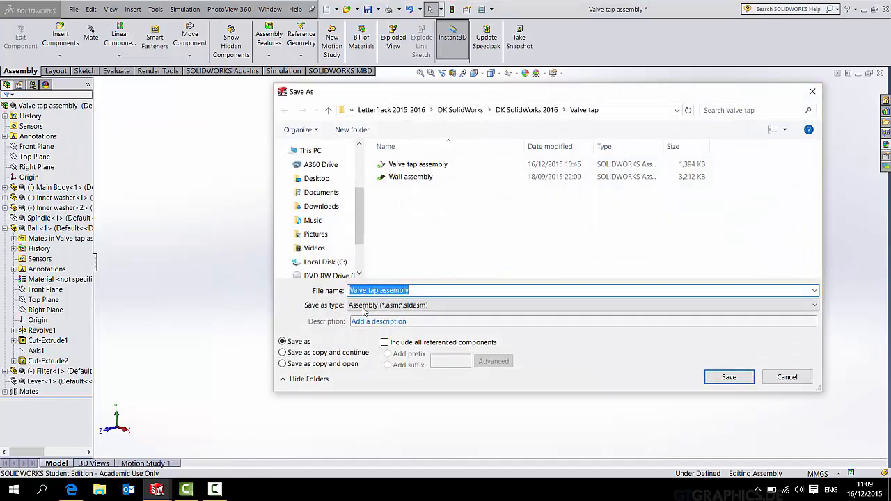
{"action": "left_click", "coordinate": [813, 305]}
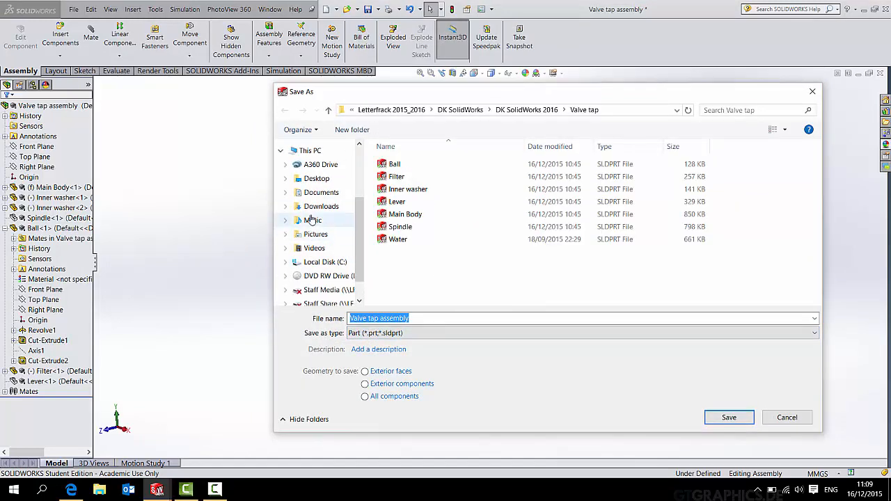
{"action": "left_click", "coordinate": [317, 179]}
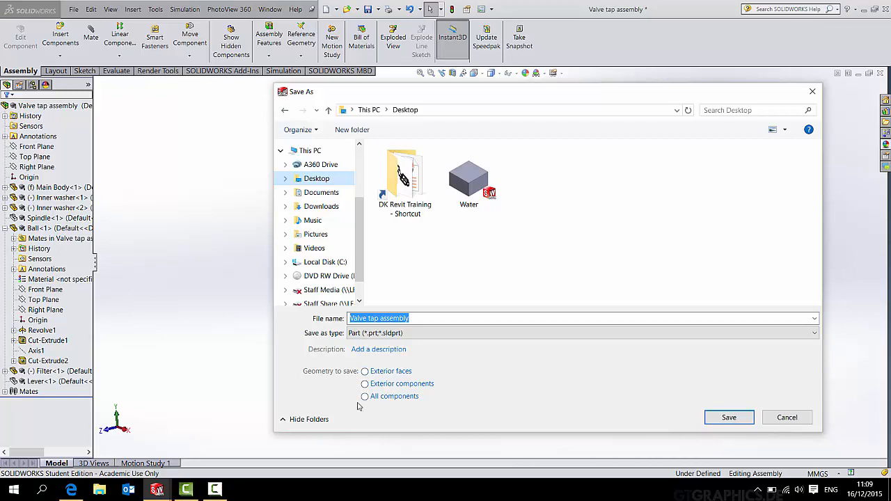
{"action": "left_click", "coordinate": [365, 396]}
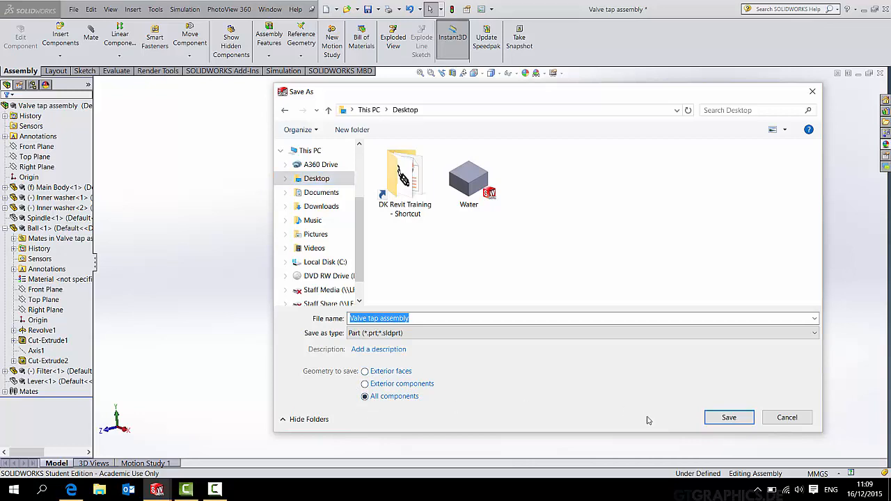
{"action": "left_click", "coordinate": [787, 417]}
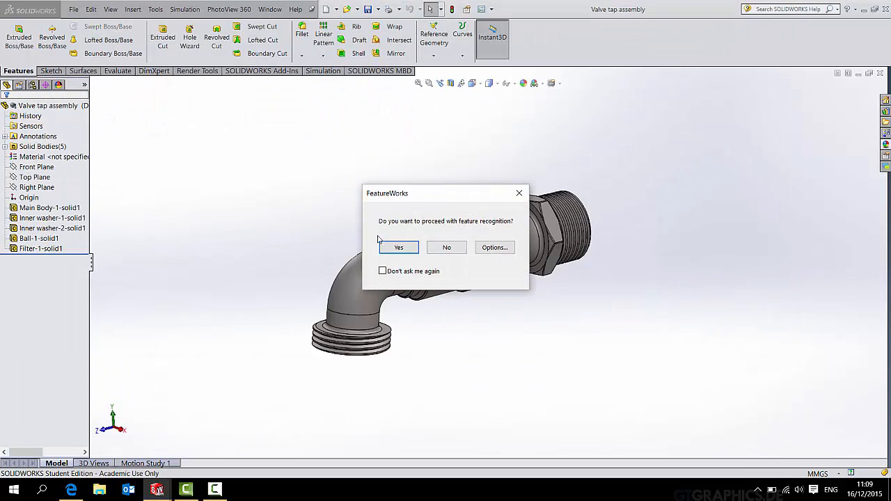
{"action": "mouse_move", "coordinate": [376, 292]}
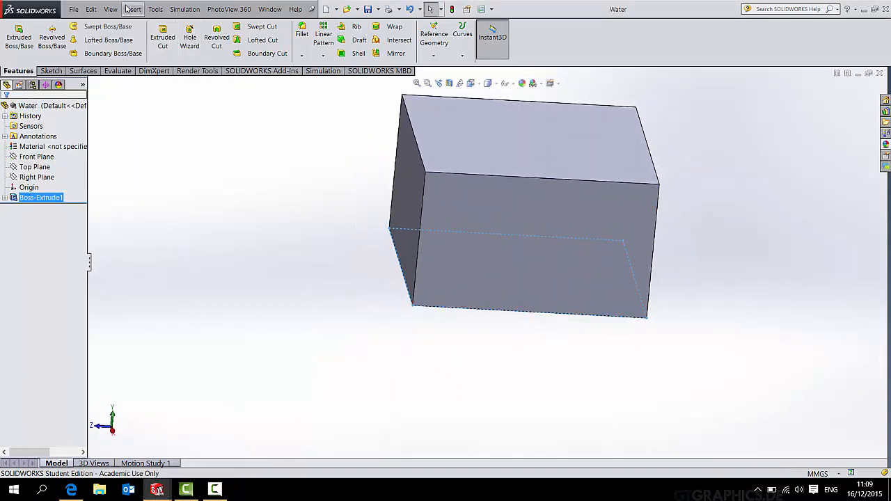
Insert the saved Valve tap assembly part into Water and begin Move/Copy Body
{"action": "left_click", "coordinate": [133, 9]}
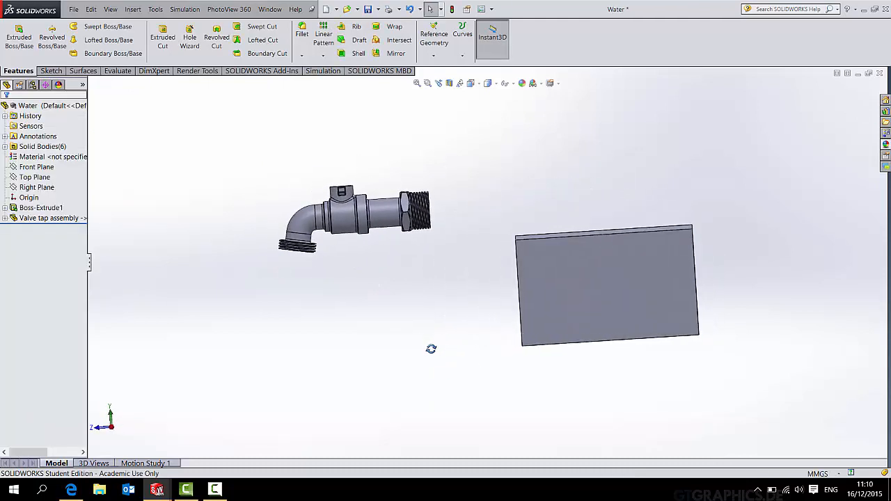
{"action": "left_click", "coordinate": [132, 9]}
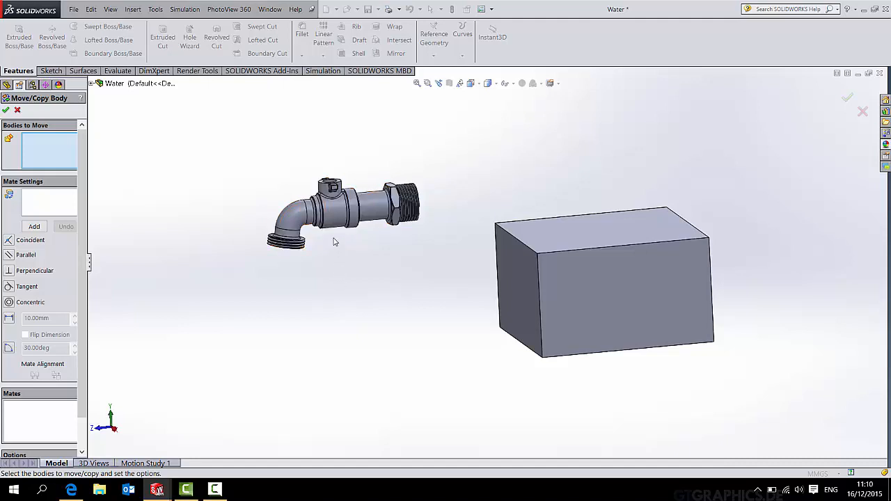
Select all valve tap solid bodies and drag them onto the Water block
{"action": "left_click", "coordinate": [341, 216]}
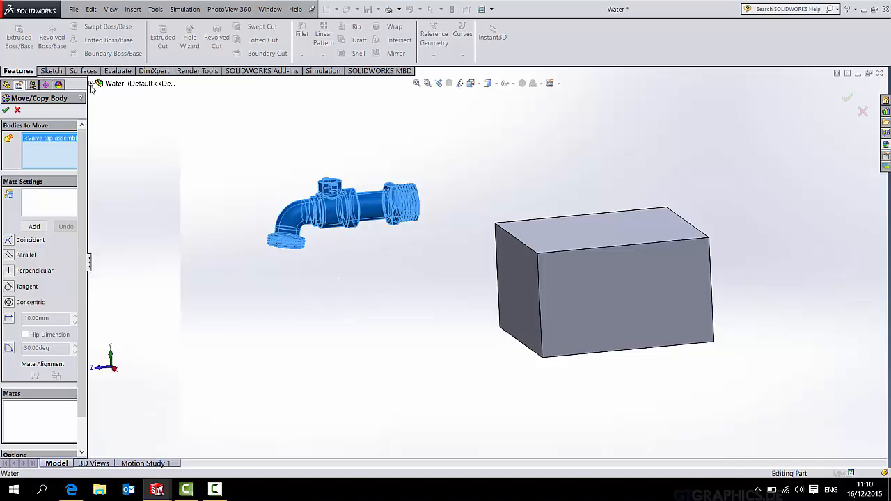
{"action": "left_click", "coordinate": [99, 84]}
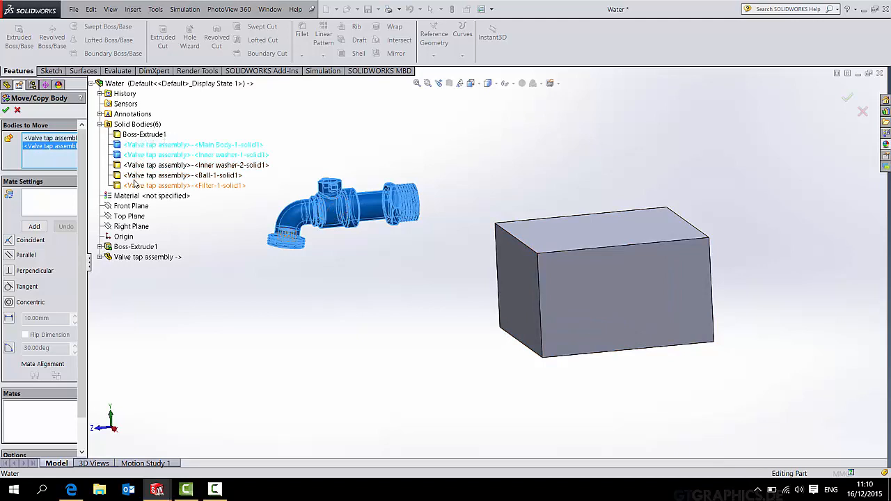
{"action": "left_click", "coordinate": [196, 165]}
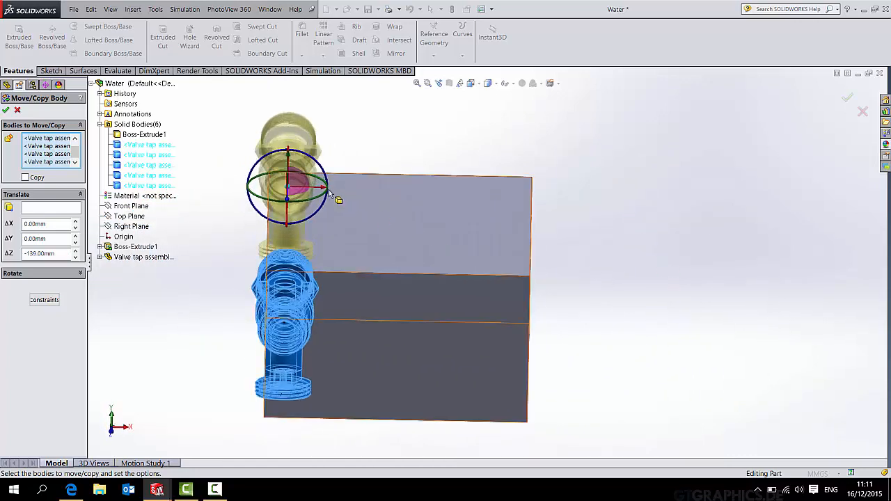
{"action": "left_click_drag", "start_coordinate": [288, 188], "coordinate": [402, 188]}
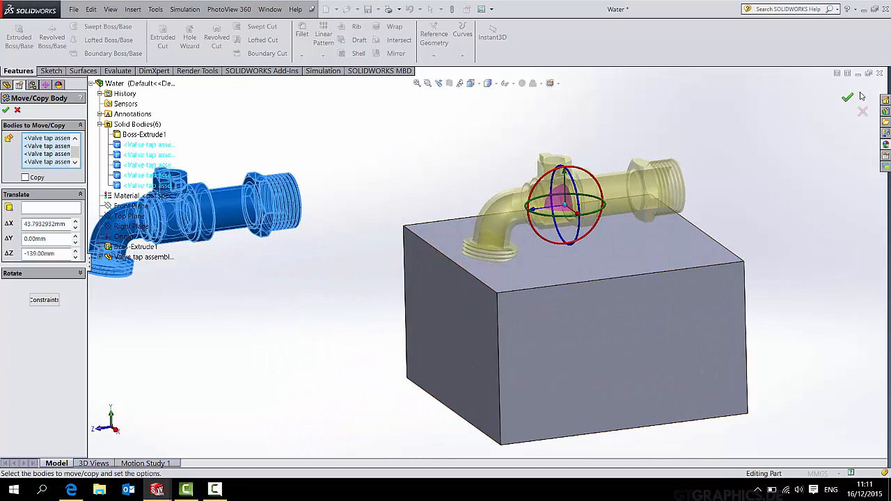
{"action": "left_click", "coordinate": [847, 96]}
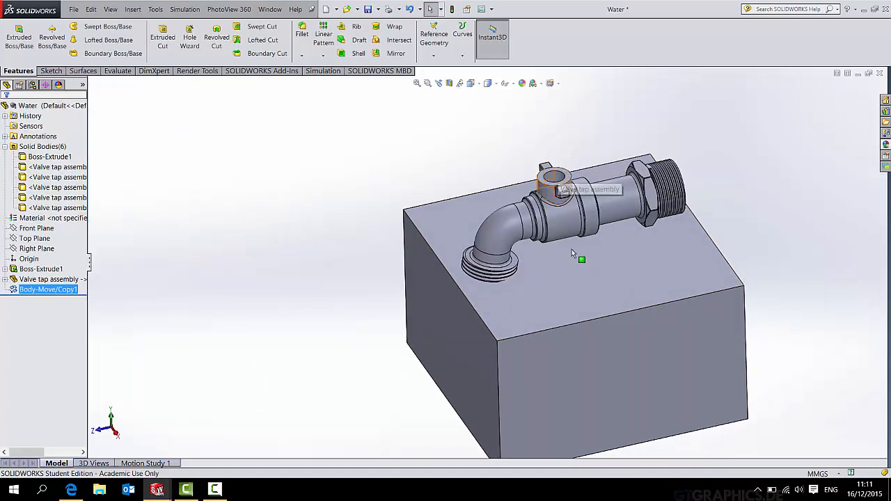
Move the tap bodies again with mate constraints, seating them inside the block
{"action": "left_click", "coordinate": [133, 9]}
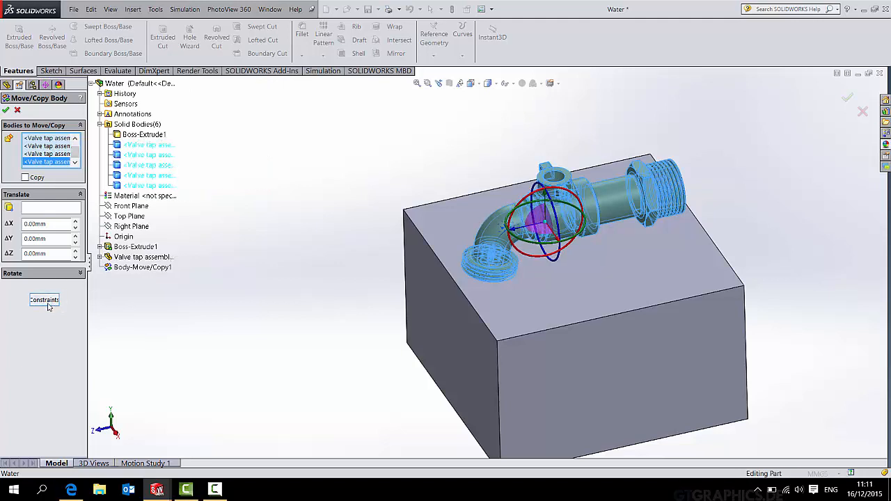
{"action": "left_click", "coordinate": [44, 300]}
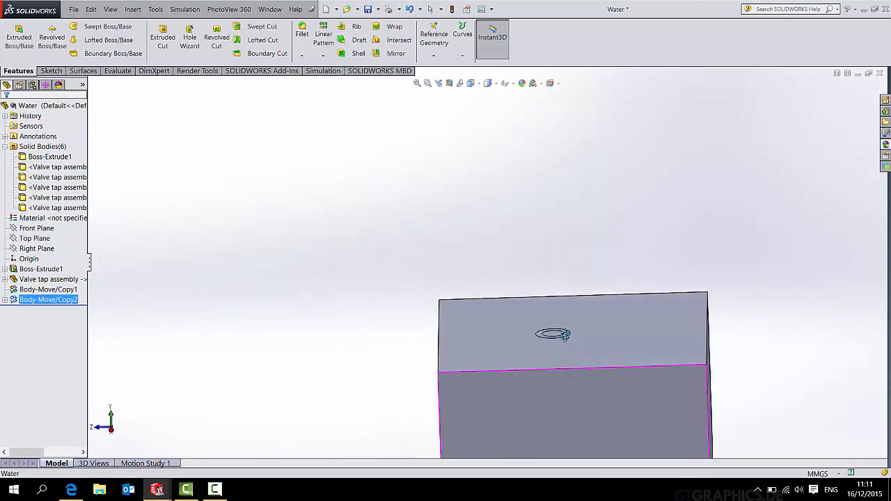
{"action": "left_click", "coordinate": [470, 83]}
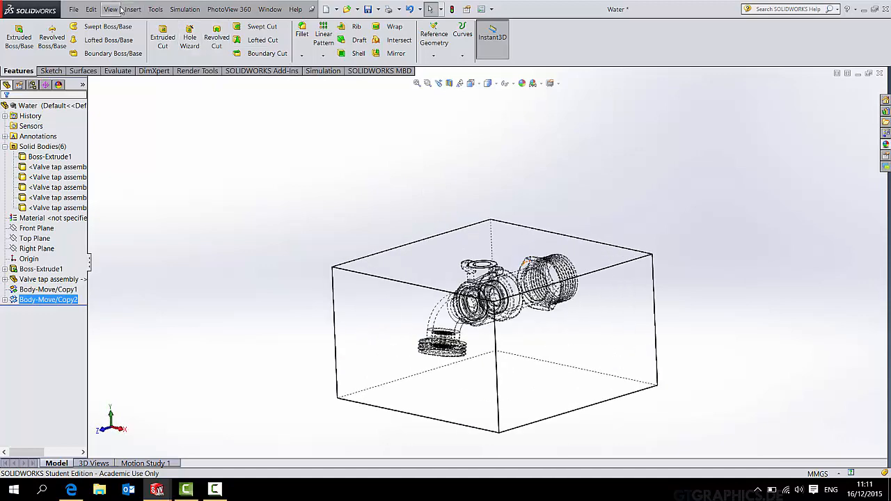
Subtract the valve tap bodies from the Boss-Extrude1 block and keep all resulting bodies
{"action": "left_click", "coordinate": [131, 9]}
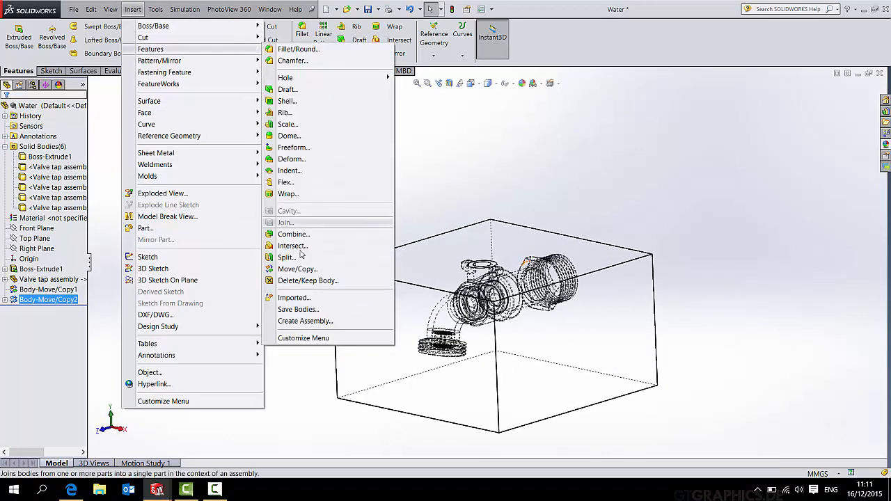
{"action": "left_click", "coordinate": [293, 234]}
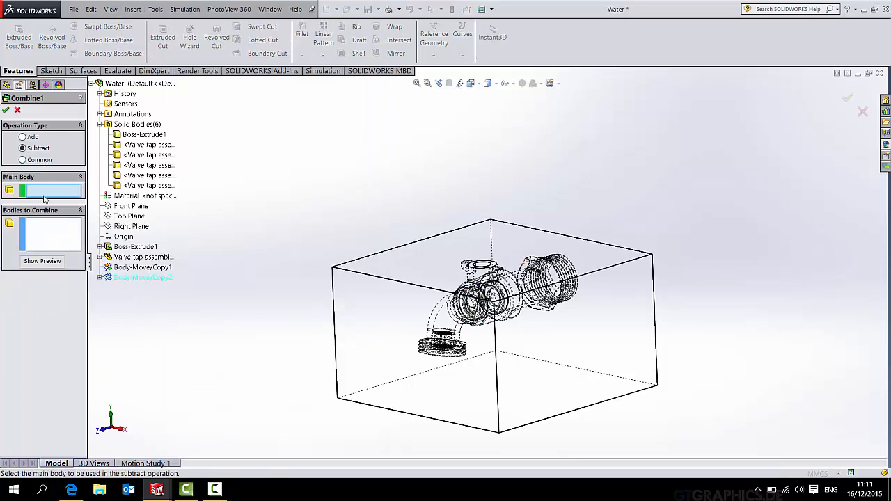
{"action": "left_click", "coordinate": [144, 133]}
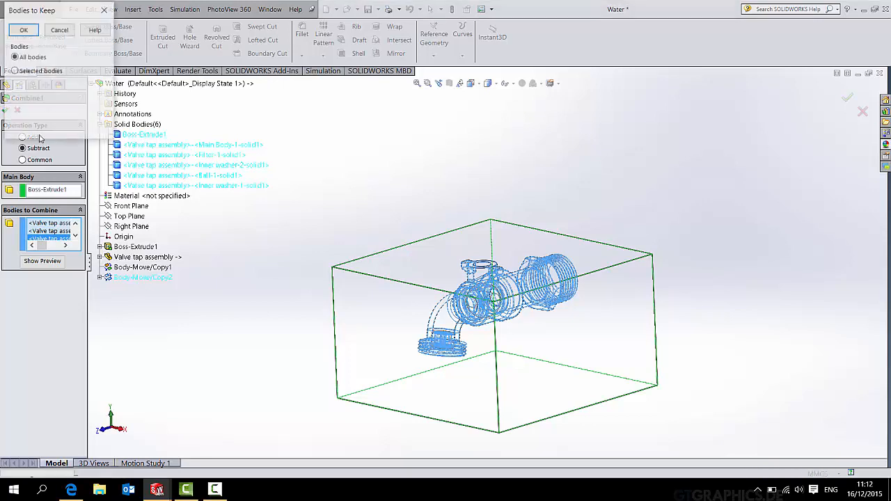
{"action": "left_click", "coordinate": [14, 57]}
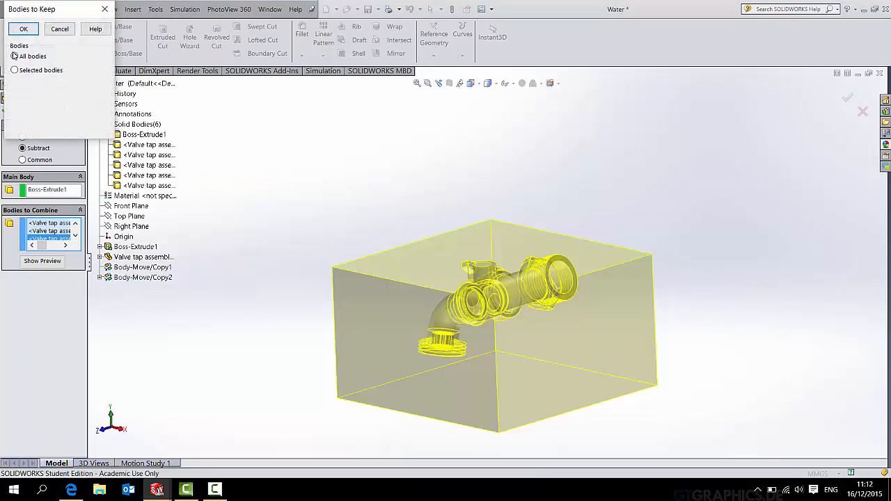
{"action": "left_click", "coordinate": [23, 28]}
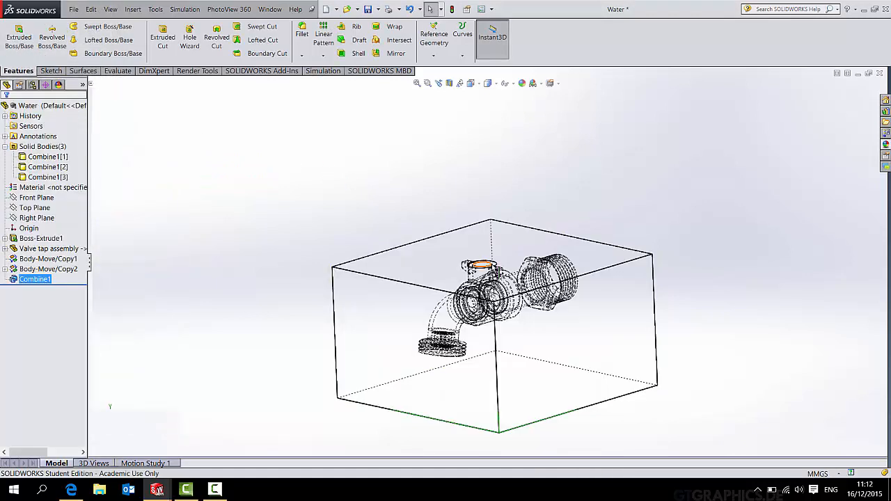
{"action": "left_click", "coordinate": [472, 83]}
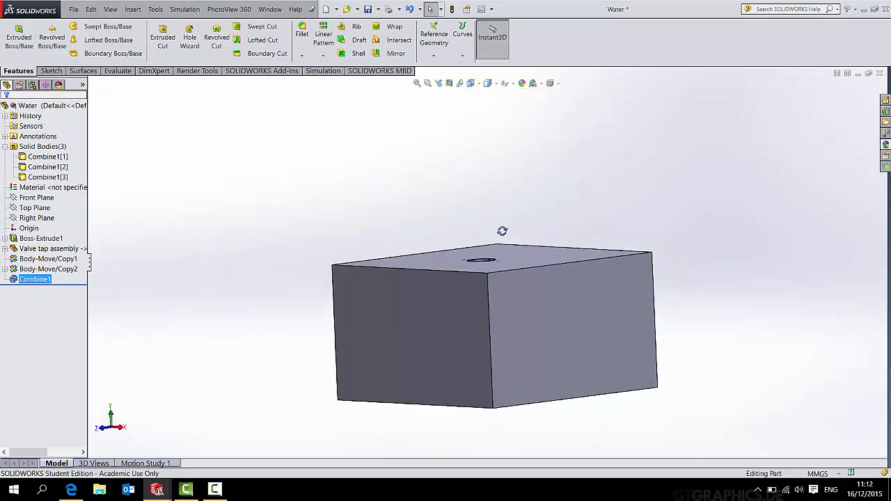
{"action": "left_click_drag", "start_coordinate": [502, 231], "coordinate": [496, 340]}
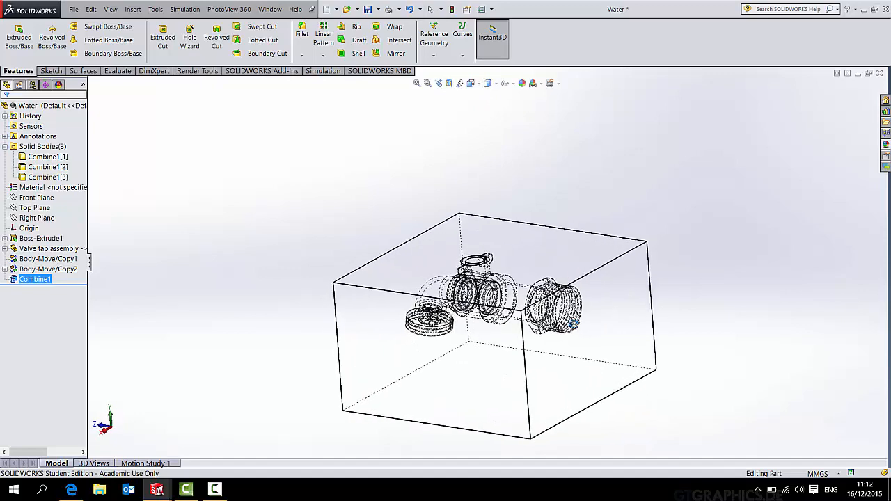
{"action": "left_click", "coordinate": [49, 70]}
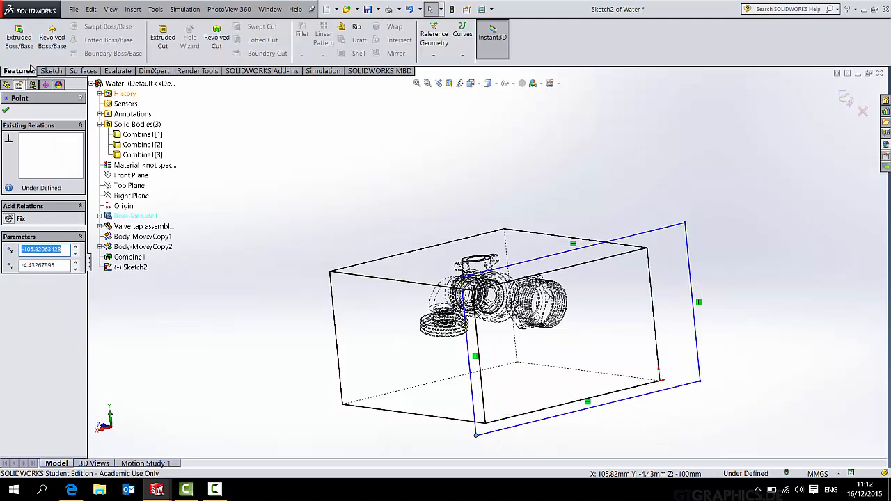
Extrude-cut an end-face rectangle 12 mm blind, keeping all bodies
{"action": "left_click", "coordinate": [163, 40]}
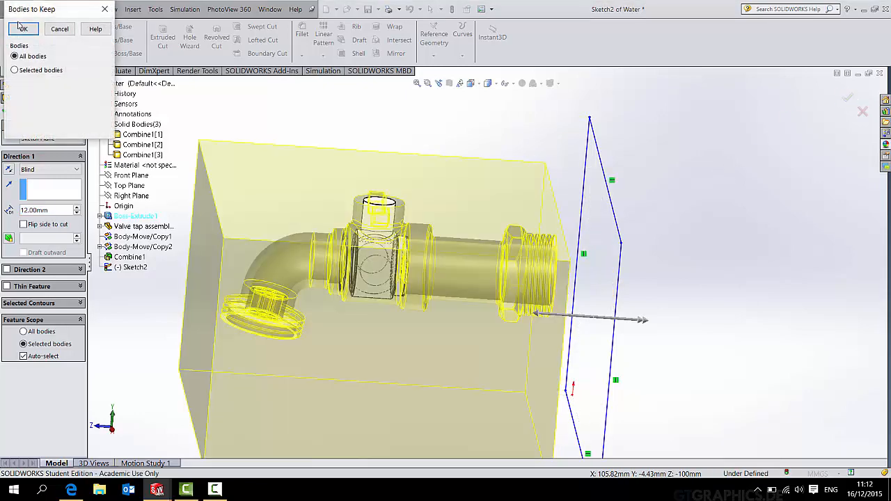
{"action": "left_click", "coordinate": [23, 29]}
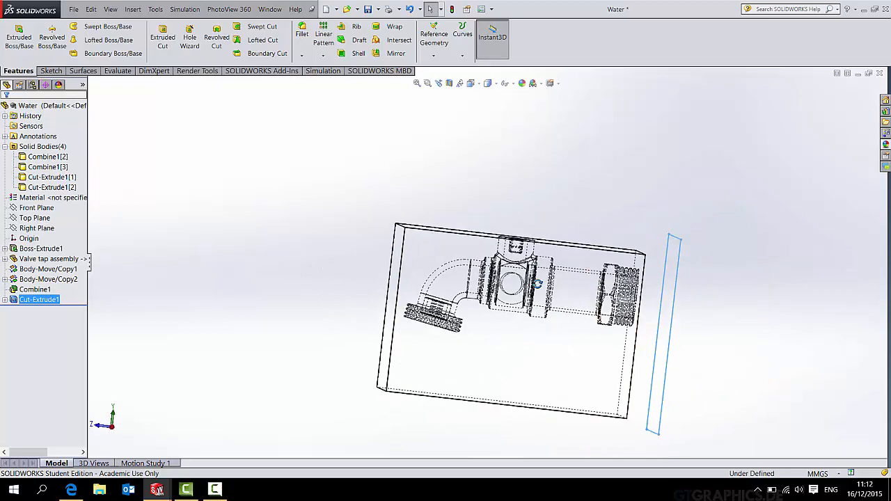
Create Plane1, then extrude-cut a rectangle sketched on it through the block
{"action": "left_click", "coordinate": [433, 38]}
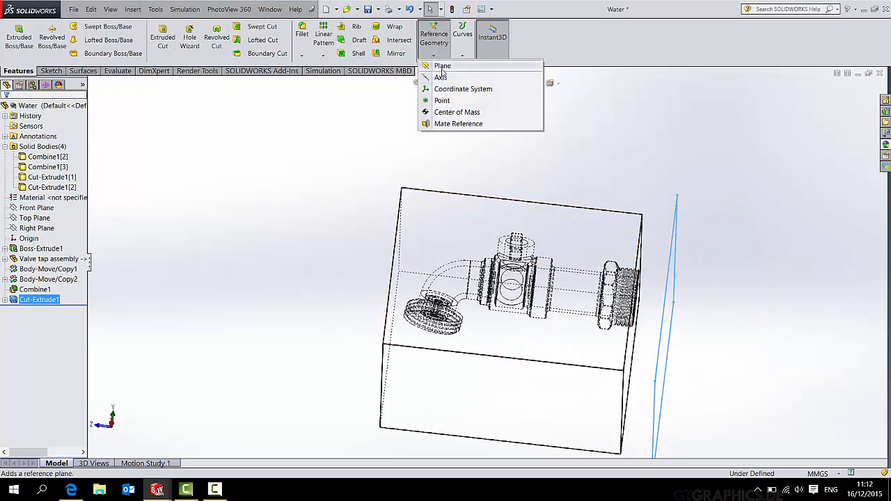
{"action": "left_click", "coordinate": [443, 66]}
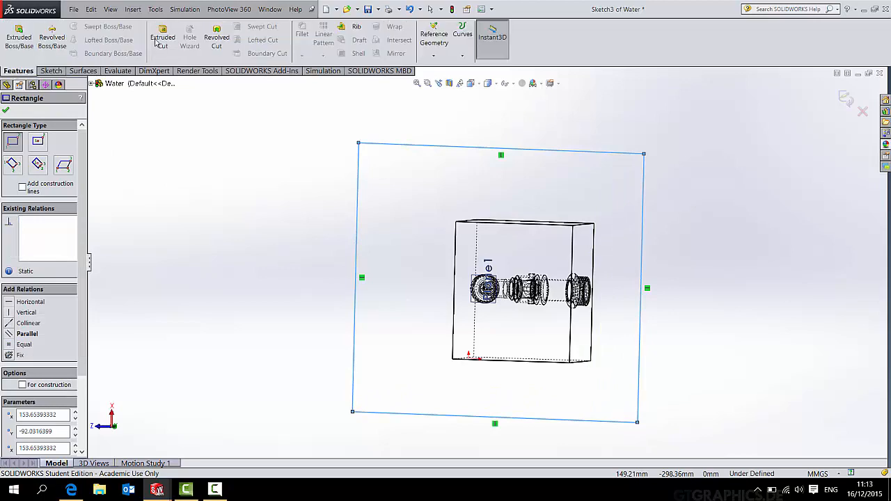
{"action": "left_click", "coordinate": [161, 38]}
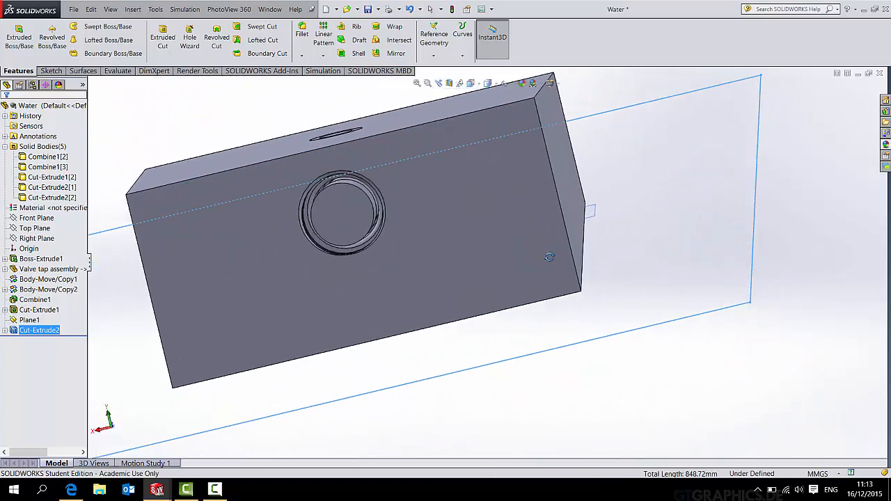
Hide the outer block bodies, inspect the remaining water body, and open its appearance options
{"action": "left_click_drag", "start_coordinate": [550, 257], "coordinate": [641, 178]}
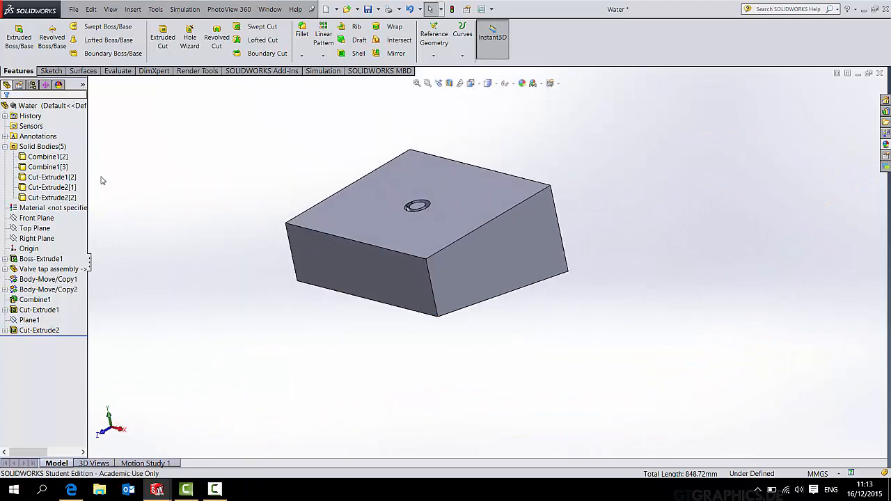
{"action": "left_click", "coordinate": [51, 187]}
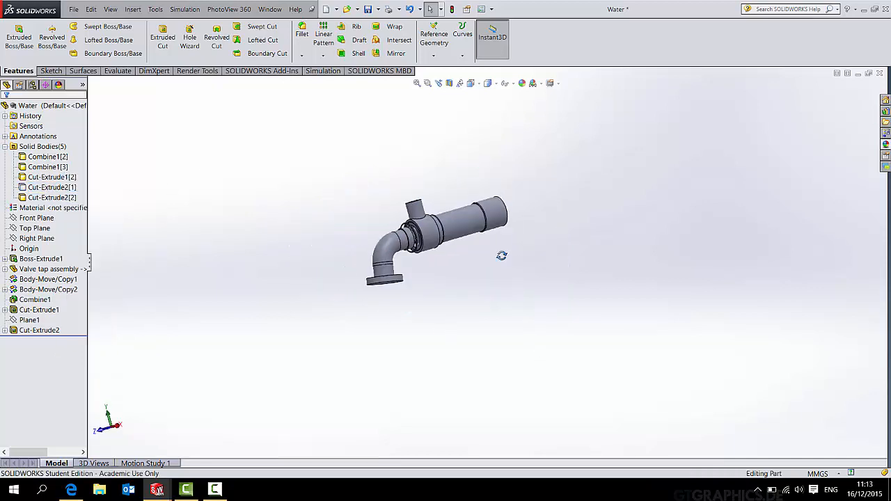
{"action": "left_click_drag", "start_coordinate": [502, 255], "coordinate": [411, 269]}
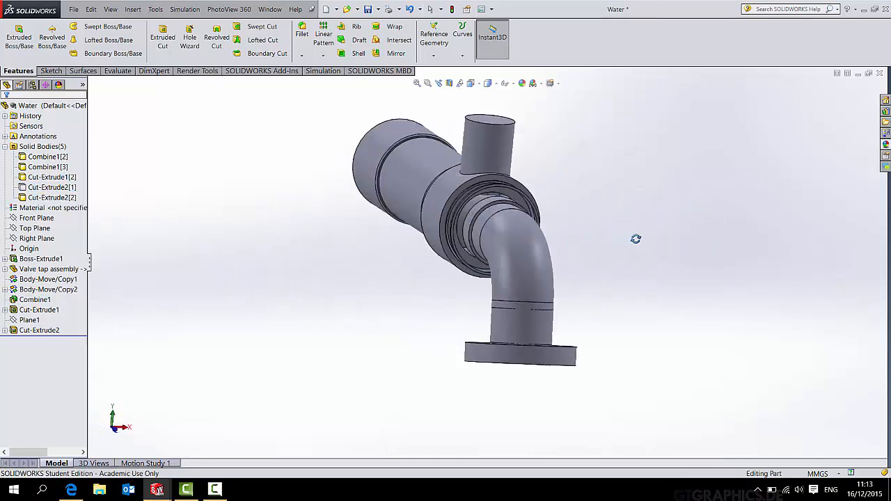
{"action": "left_click_drag", "start_coordinate": [635, 240], "coordinate": [495, 193]}
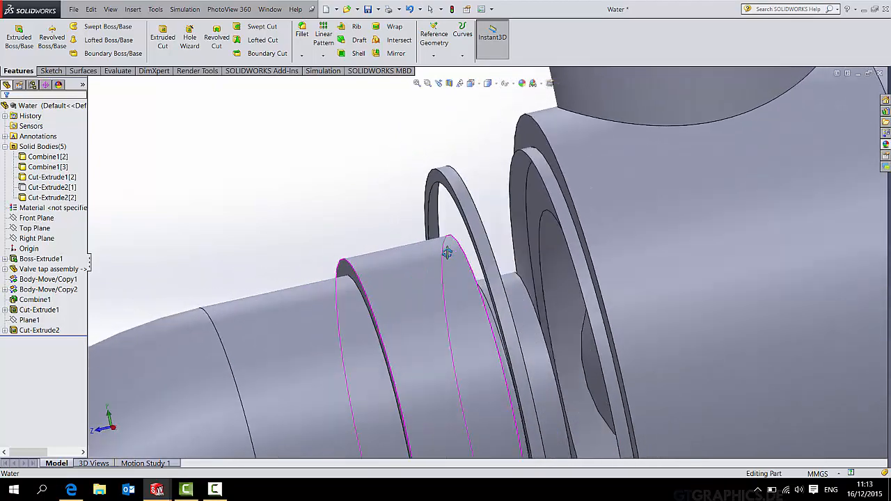
{"action": "right_click", "coordinate": [447, 253]}
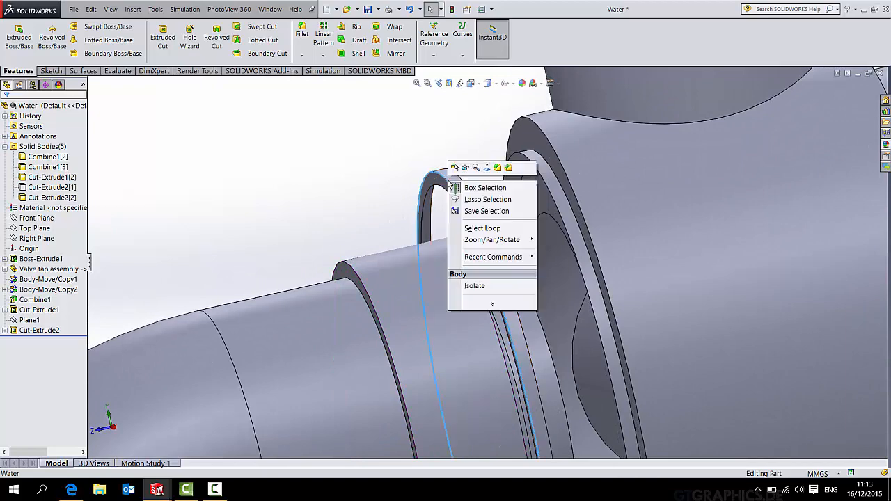
{"action": "left_click", "coordinate": [392, 159]}
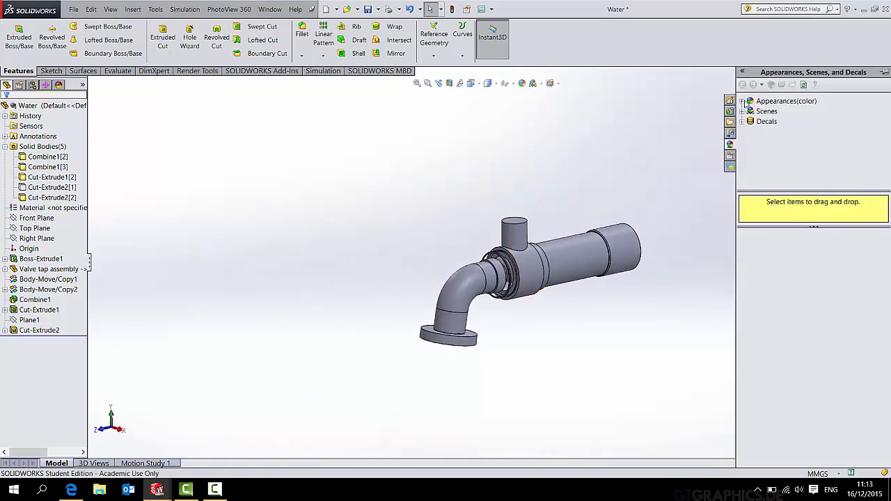
Expand the Appearances(color) folder and one of its appearance categories
{"action": "left_click", "coordinate": [743, 100]}
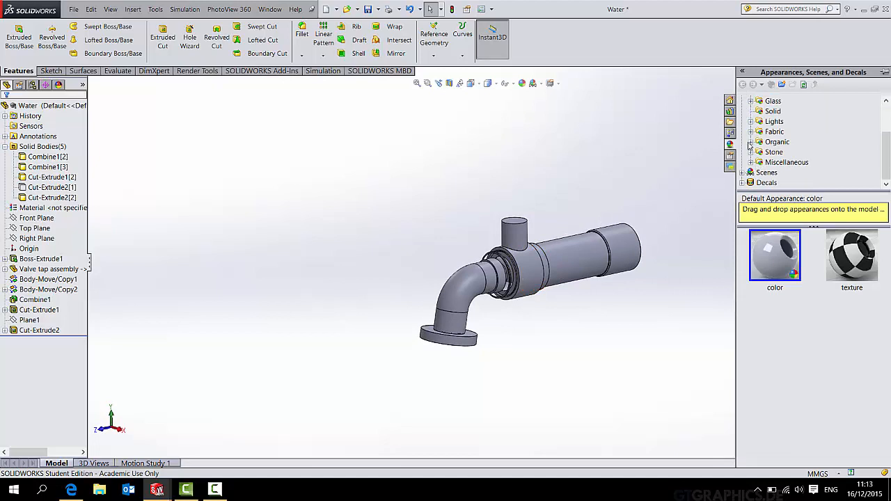
{"action": "left_click", "coordinate": [783, 142]}
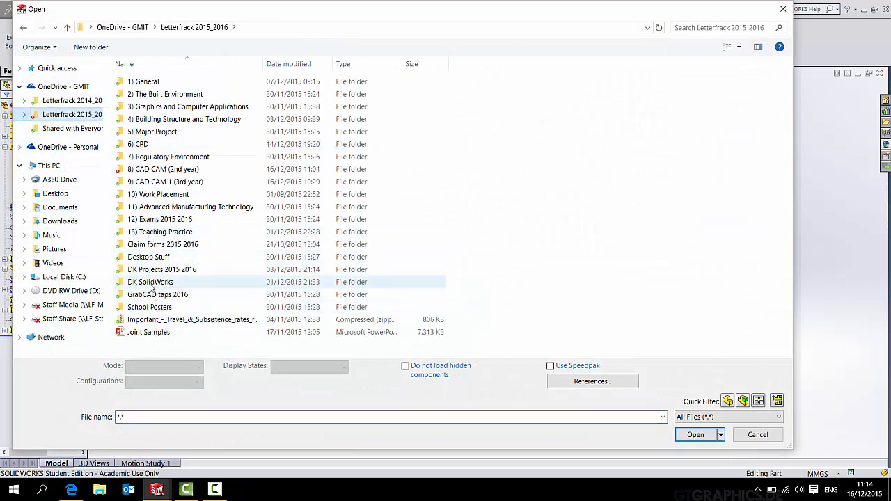
Browse through DK SolidWorks to the Valve tap folder and open the Valve tap assembly
{"action": "double_click", "coordinate": [150, 282]}
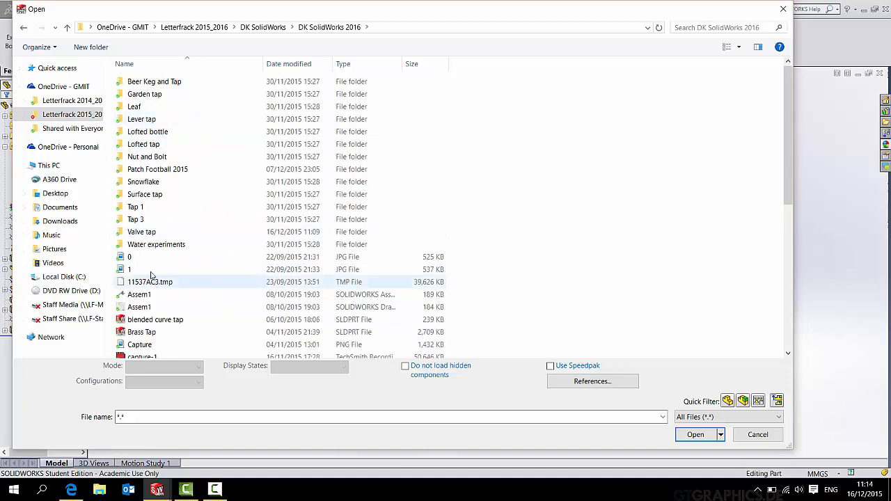
{"action": "double_click", "coordinate": [142, 232]}
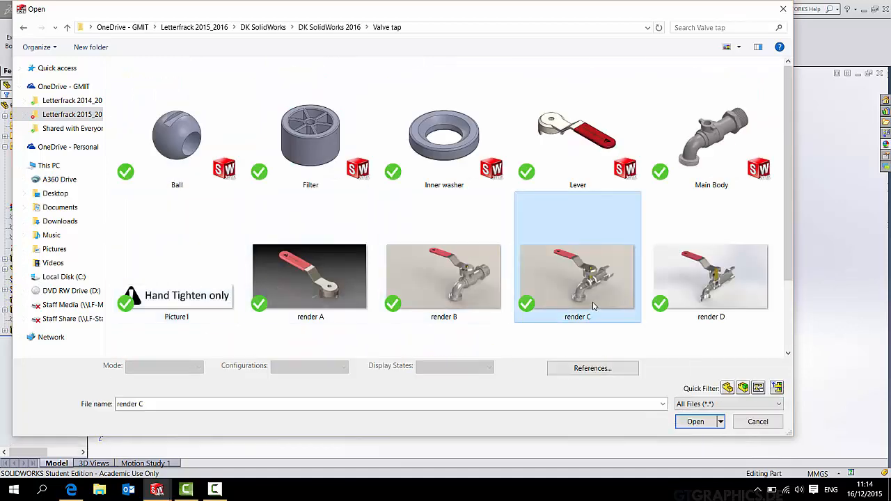
{"action": "left_click", "coordinate": [695, 421]}
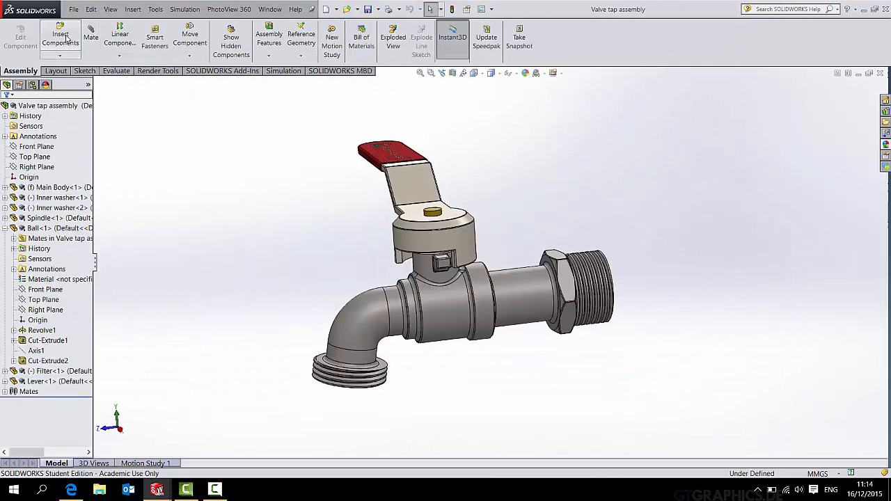
Insert the Water component and add a Concentric mate to the tap's threaded outlet
{"action": "left_click", "coordinate": [60, 34]}
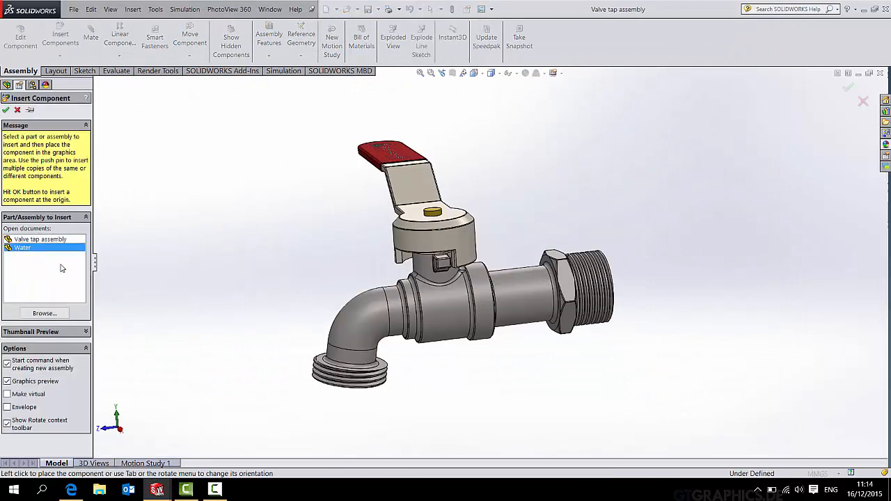
{"action": "left_click", "coordinate": [571, 373]}
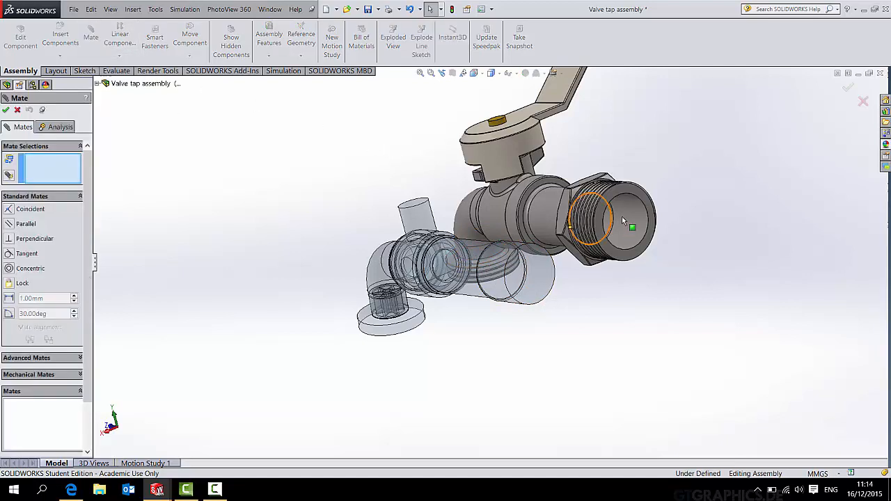
{"action": "left_click", "coordinate": [609, 223]}
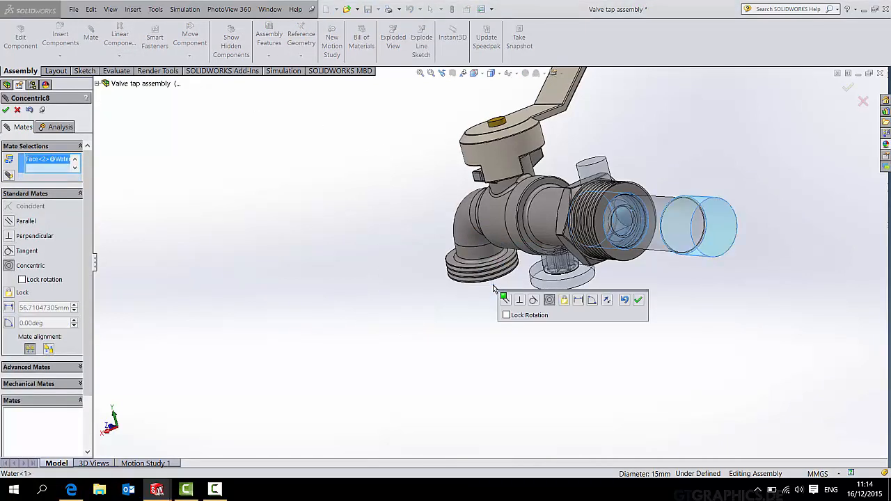
{"action": "left_click", "coordinate": [638, 299]}
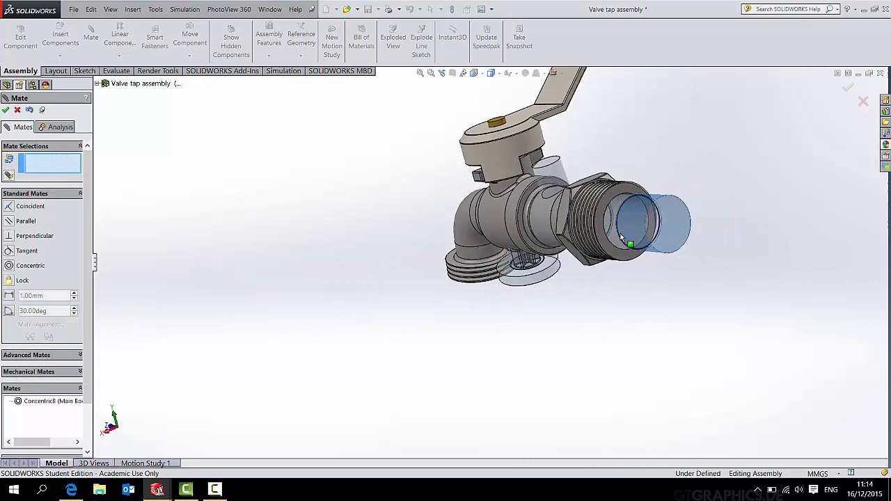